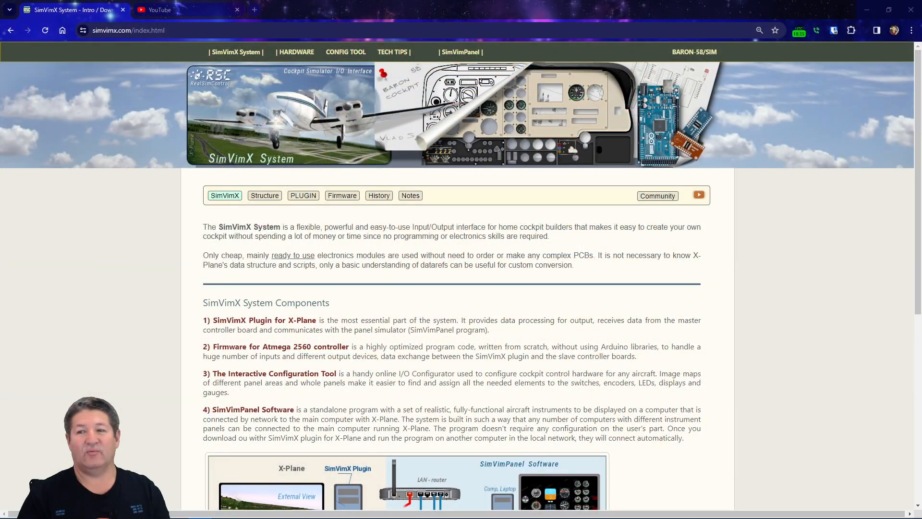
mouse_move(630, 311)
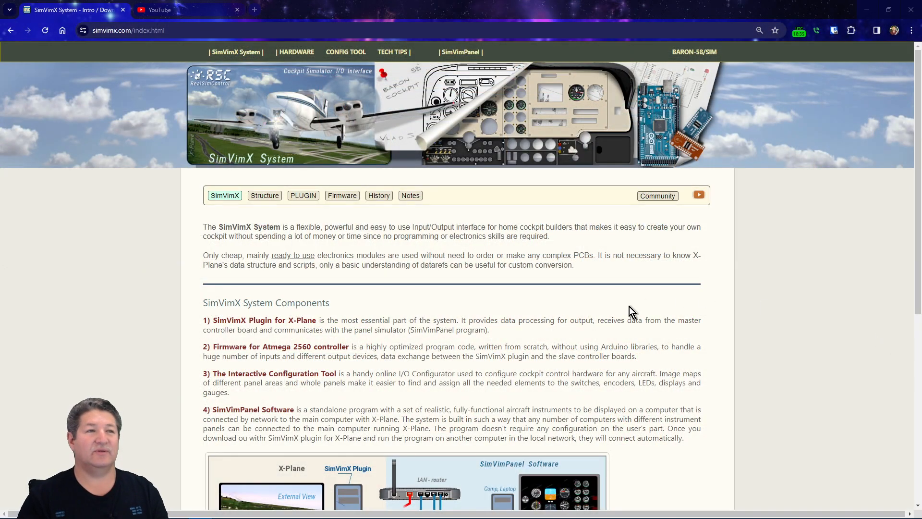
mouse_move(412, 277)
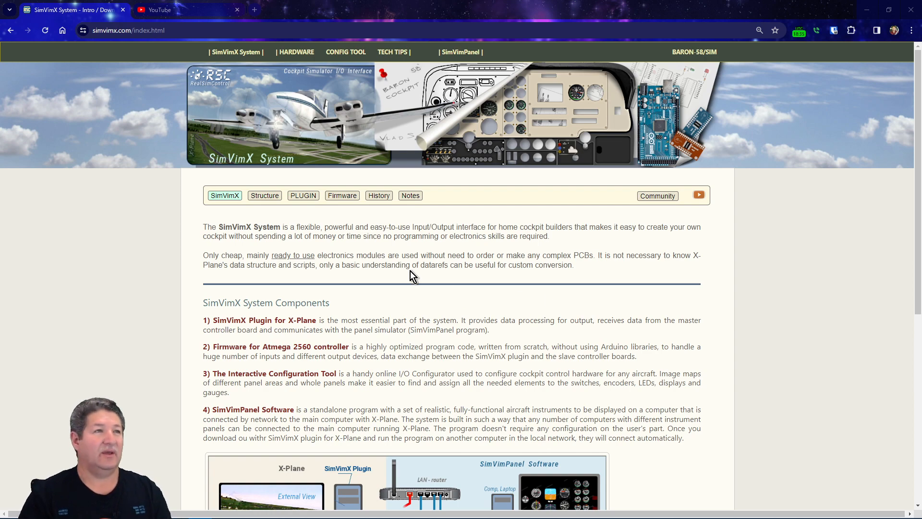
Step: Open the PLUGIN page and scroll to the v2.20a and SimVimX.dat download table
click(303, 195)
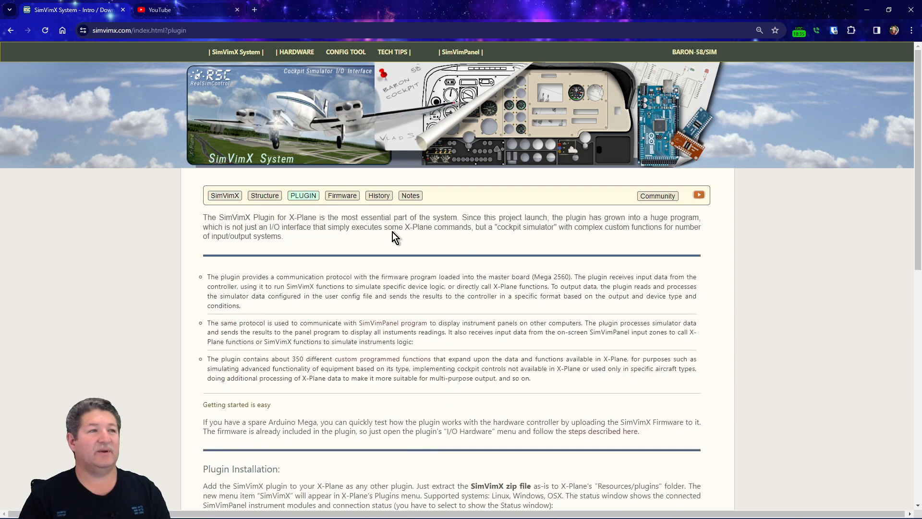
scroll(down, 3)
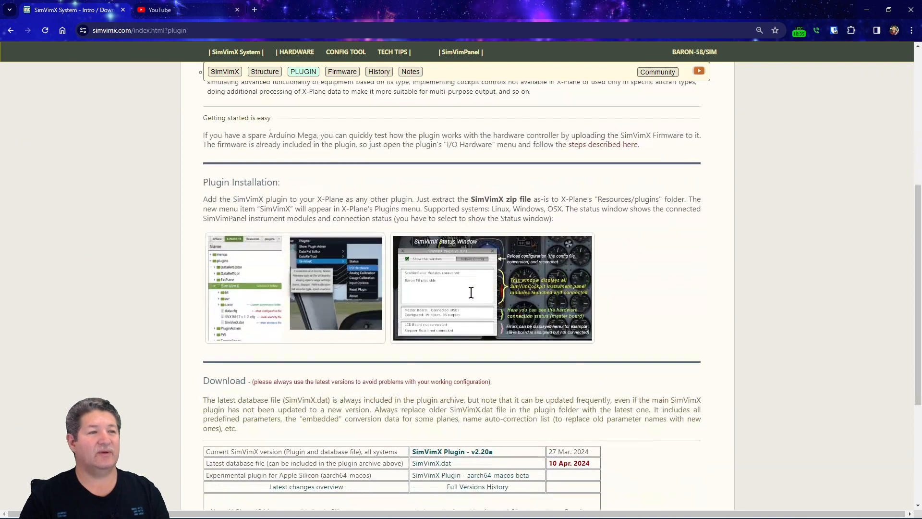
scroll(down, 3)
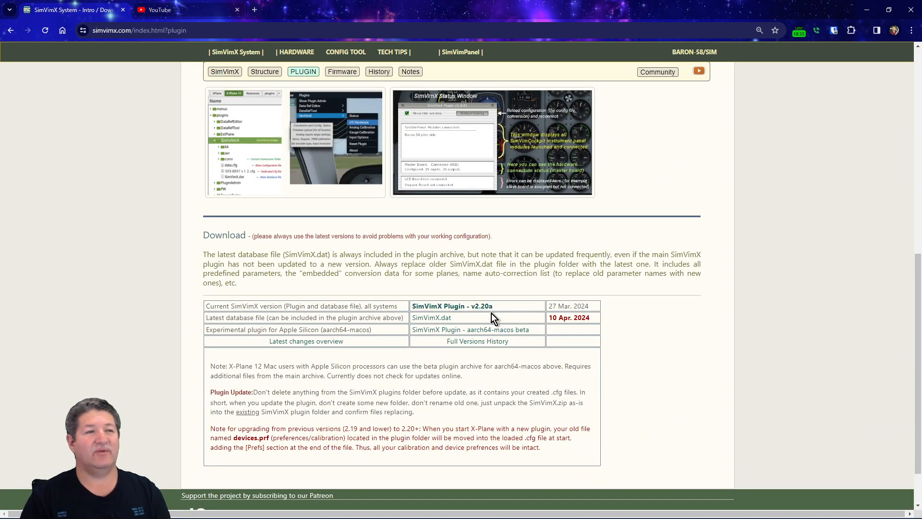
mouse_move(485, 317)
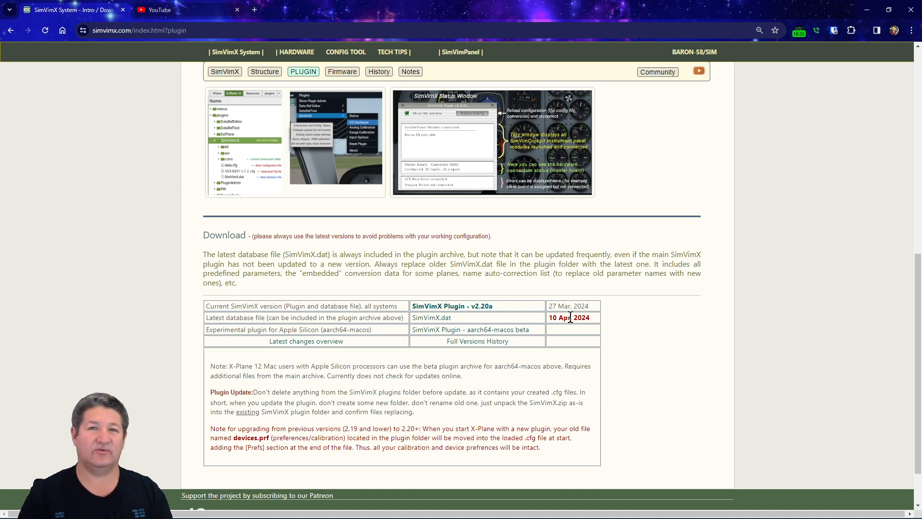
mouse_move(541, 310)
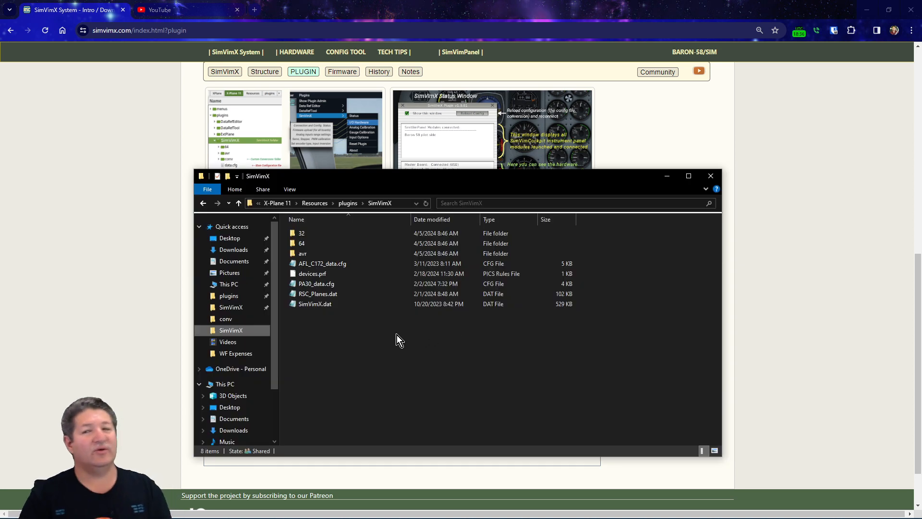
mouse_move(372, 327)
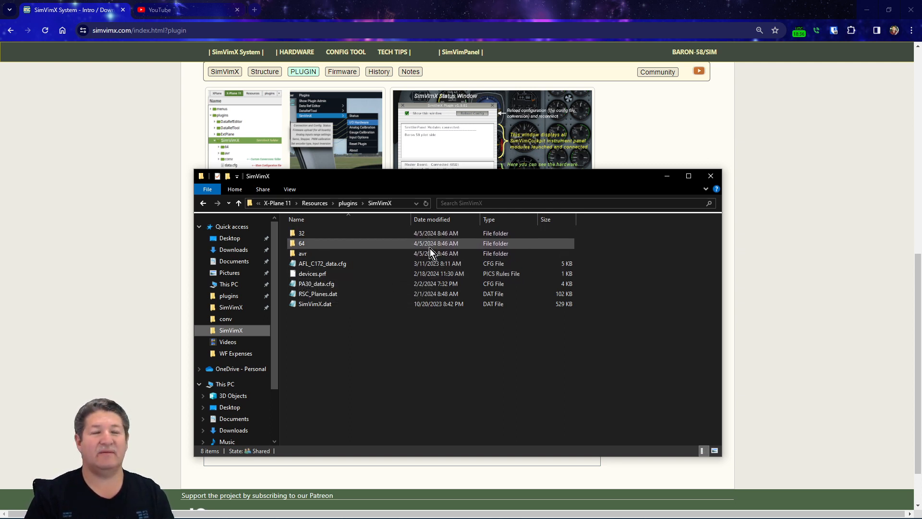
Step: Browse the SimVimX plugin folder's files, ending on the old October 2023 SimVimX.dat
click(302, 253)
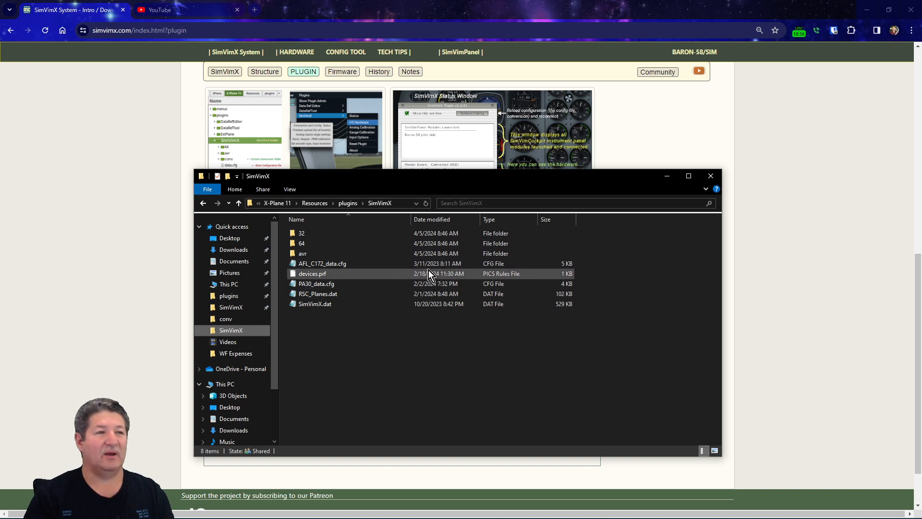
click(316, 284)
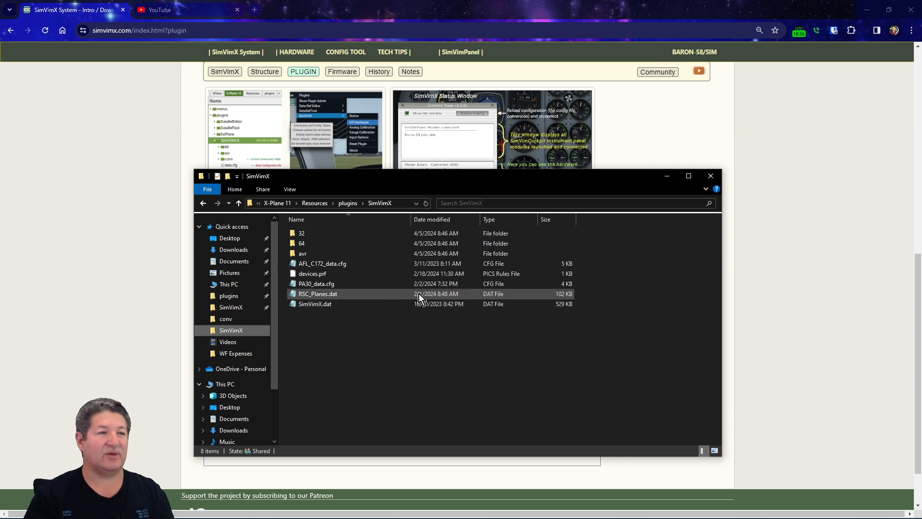
click(316, 283)
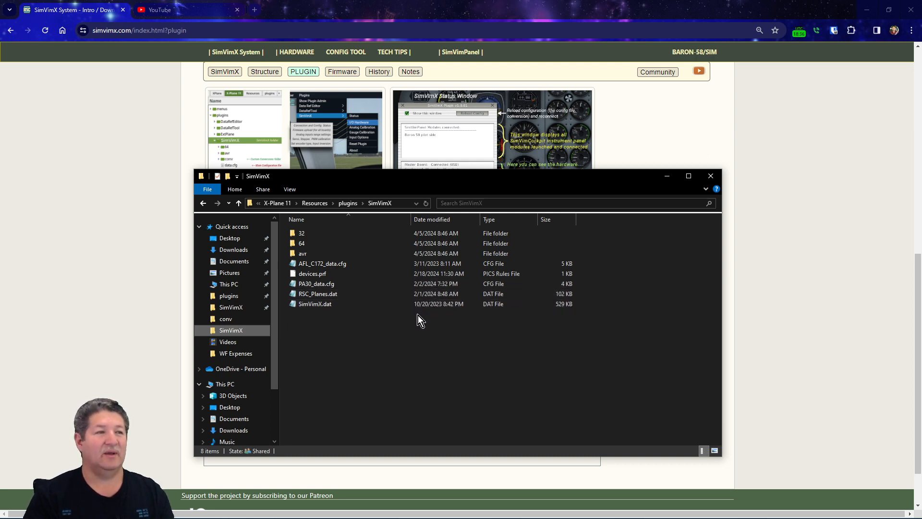
click(314, 303)
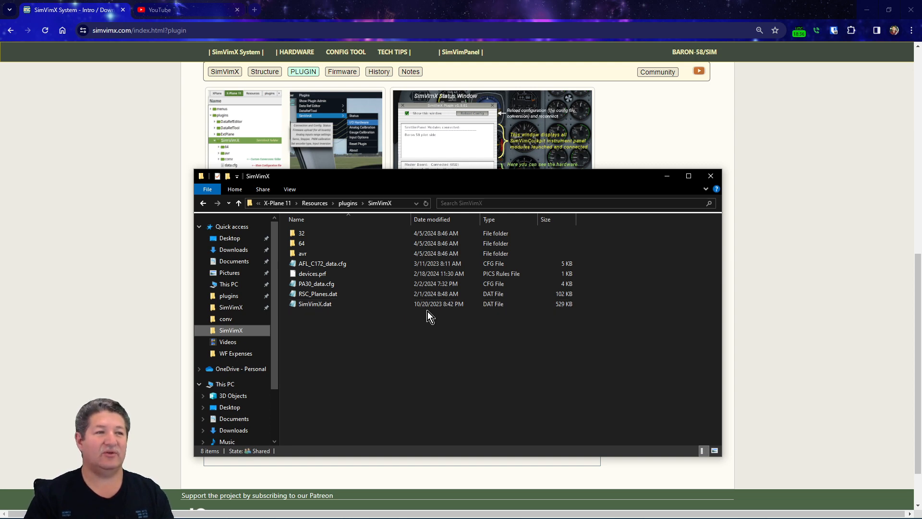
click(314, 304)
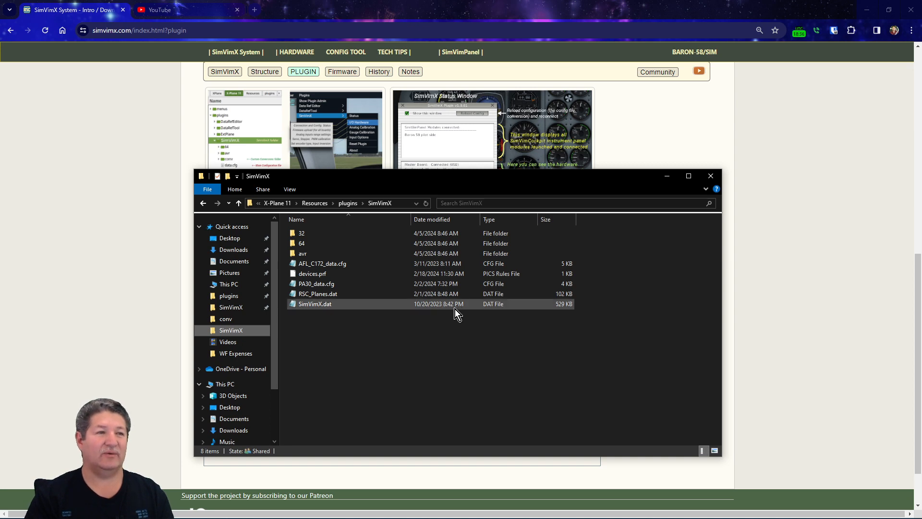
mouse_move(428, 311)
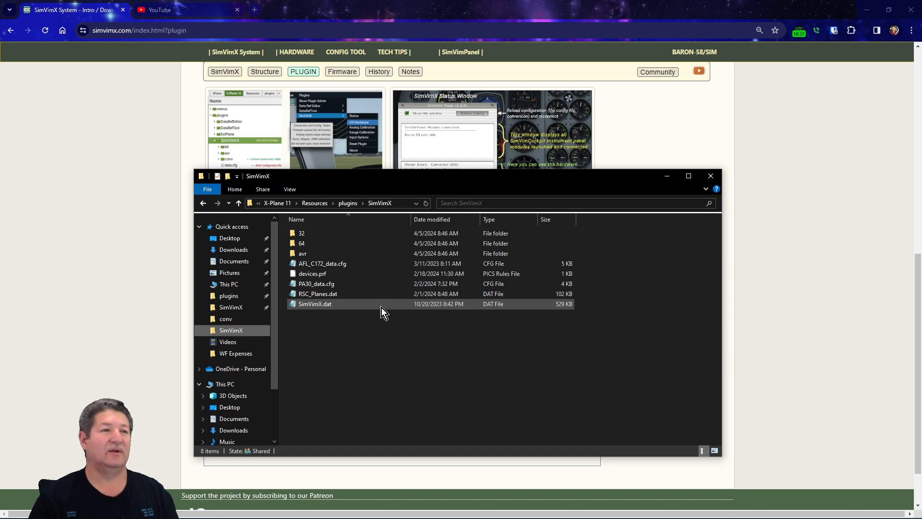
mouse_move(416, 313)
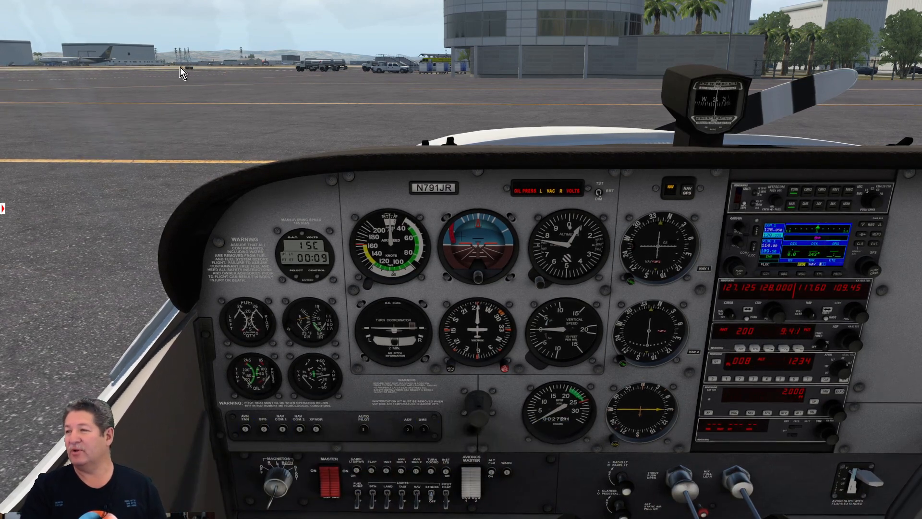
Step: Show the SimVimX submenu from X-Plane's Plugins menu
click(133, 6)
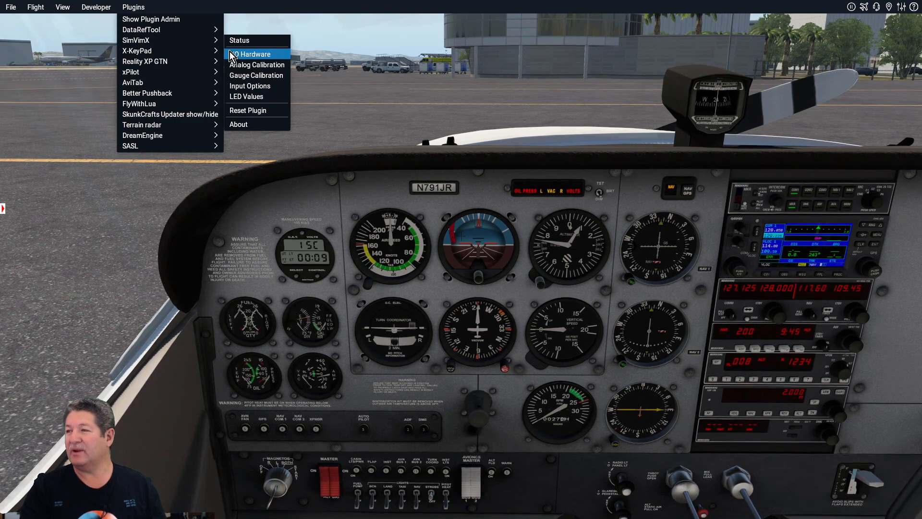
click(239, 40)
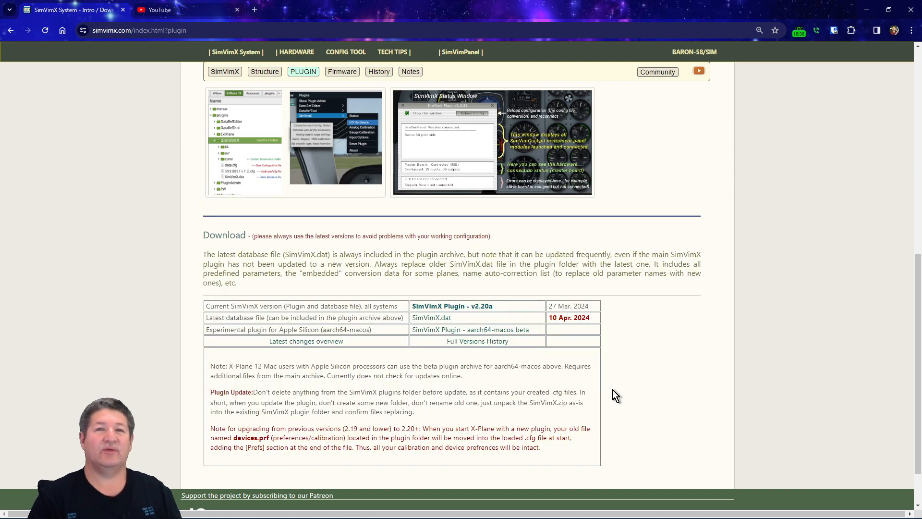
mouse_move(589, 389)
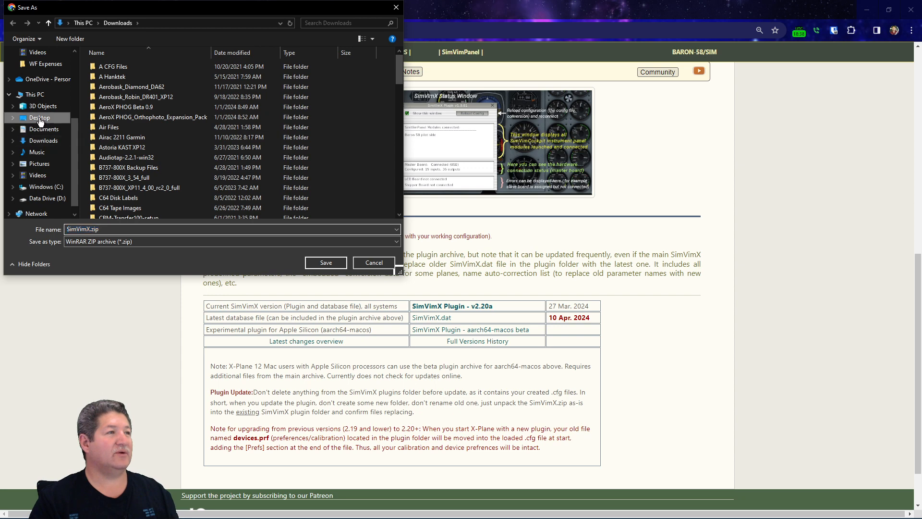
Step: Save the SimVimX v2.20a zip and the SimVimX.dat database to the Desktop
click(39, 117)
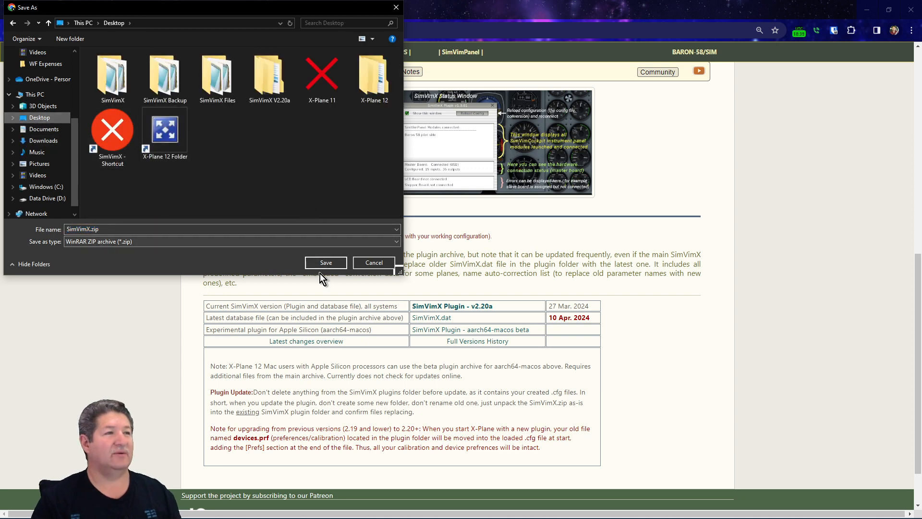
click(374, 262)
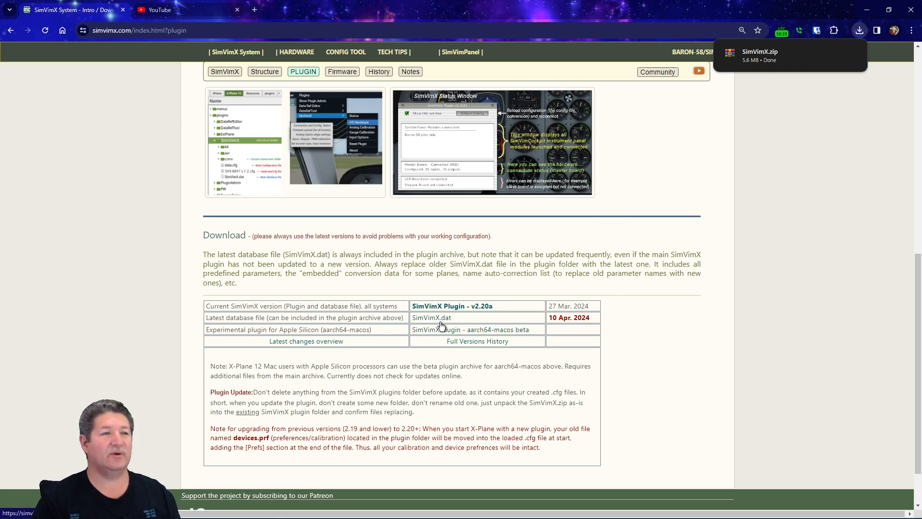
click(431, 317)
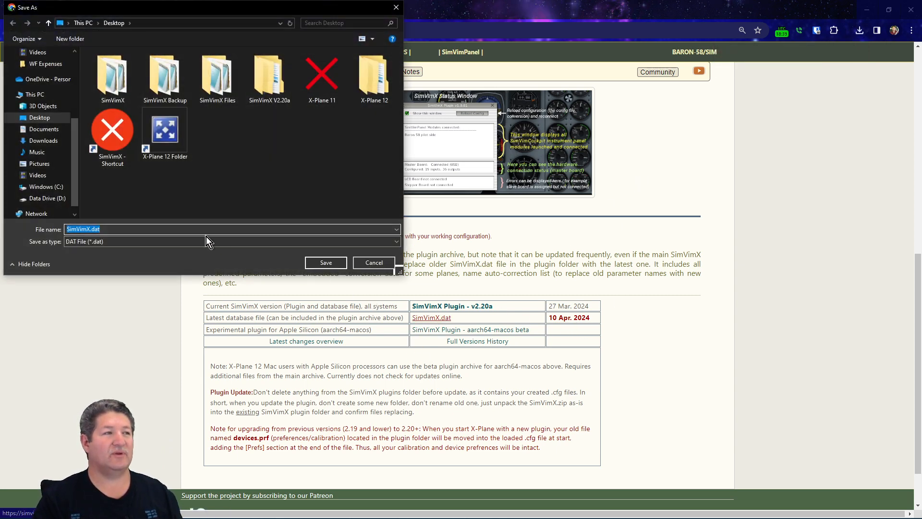
mouse_move(327, 262)
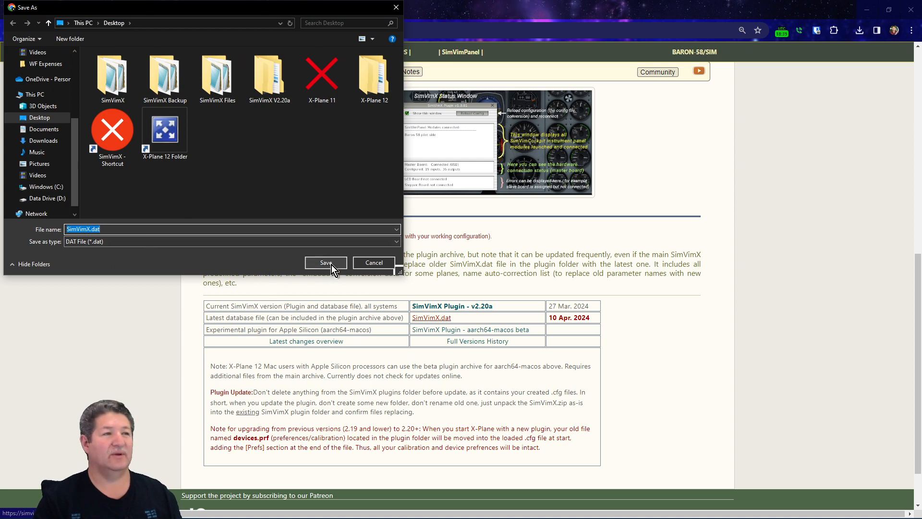
click(325, 262)
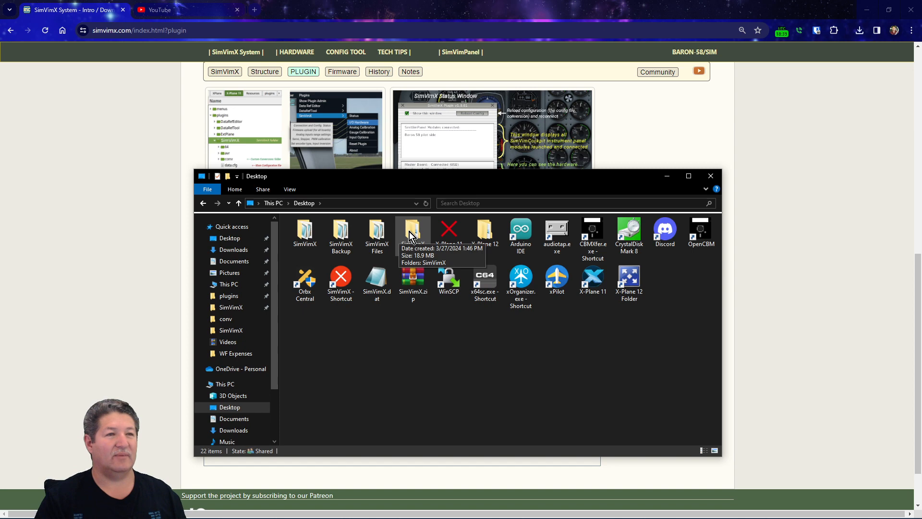
Step: Open Desktop > SimVimX V2.20a > SimVimX and select all its plugin files for copying
click(411, 279)
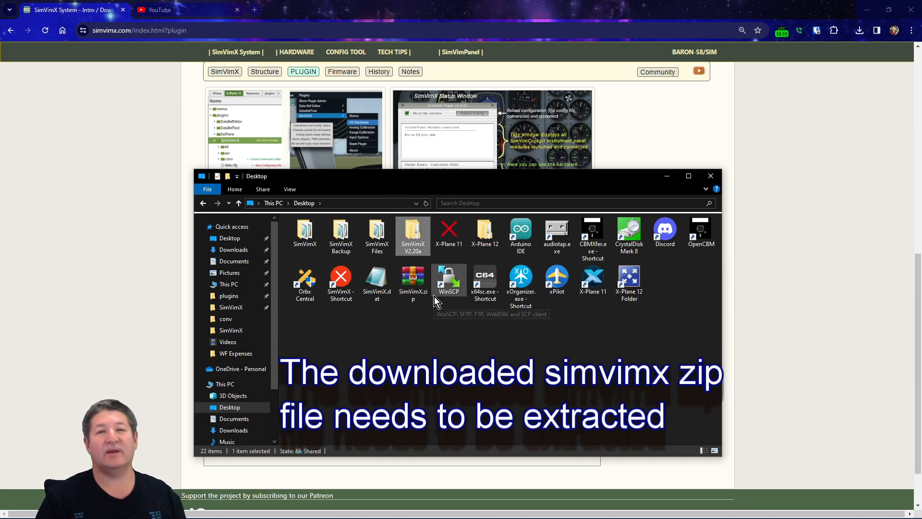
double_click(412, 234)
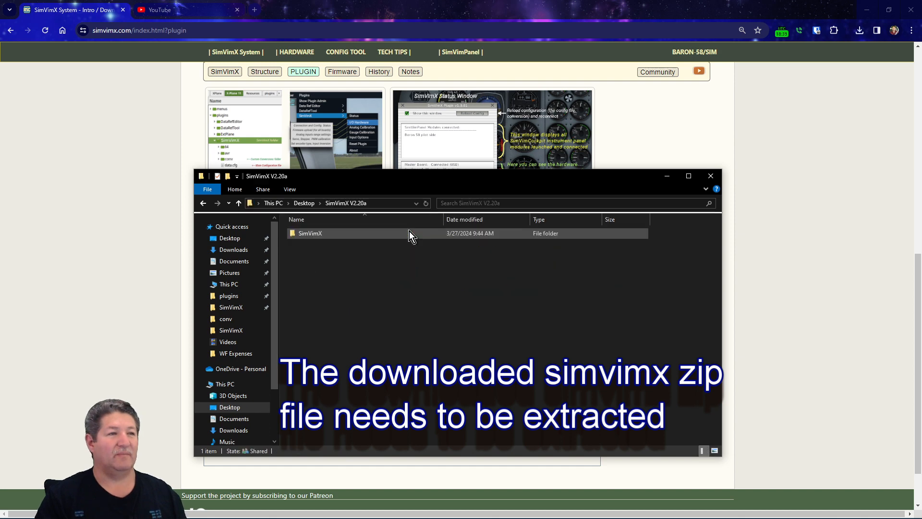
click(309, 233)
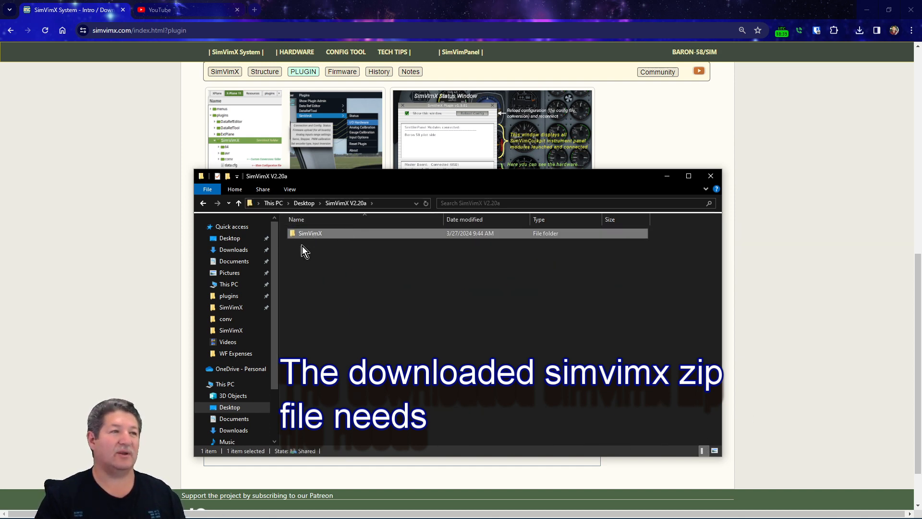
double_click(310, 233)
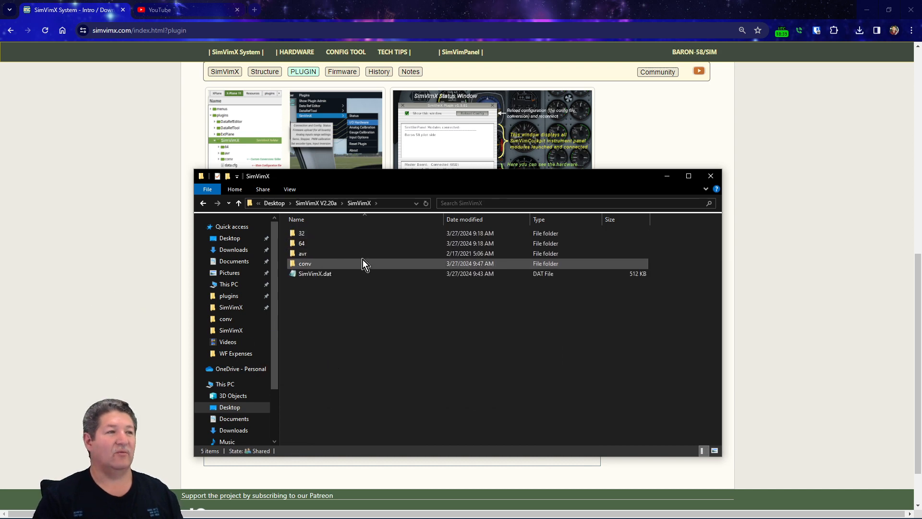
click(314, 273)
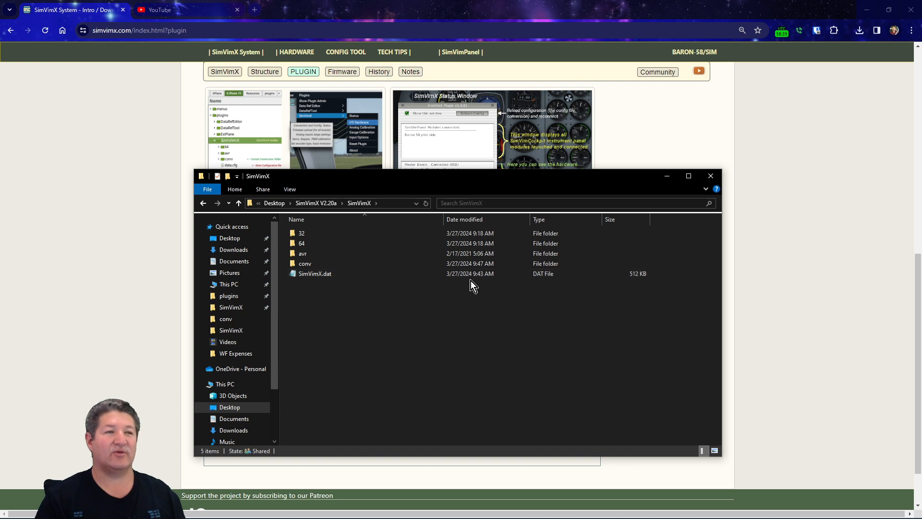
click(315, 273)
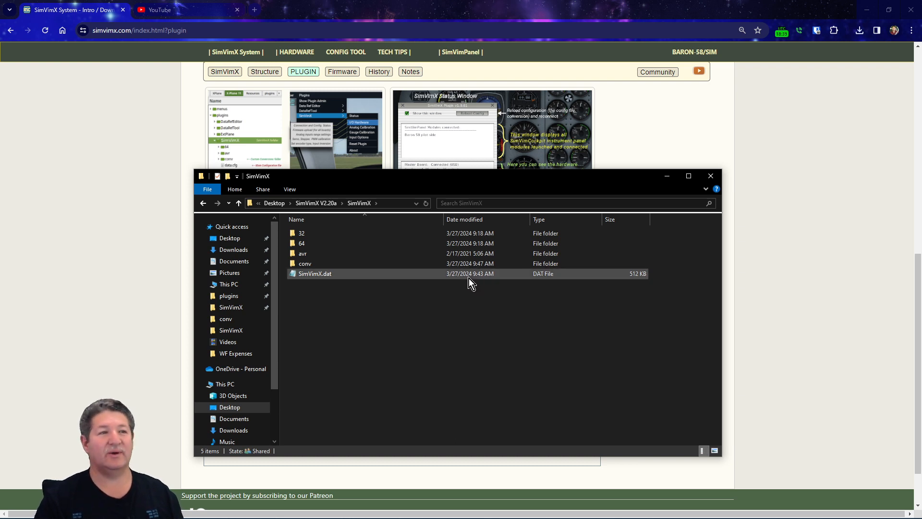
click(305, 262)
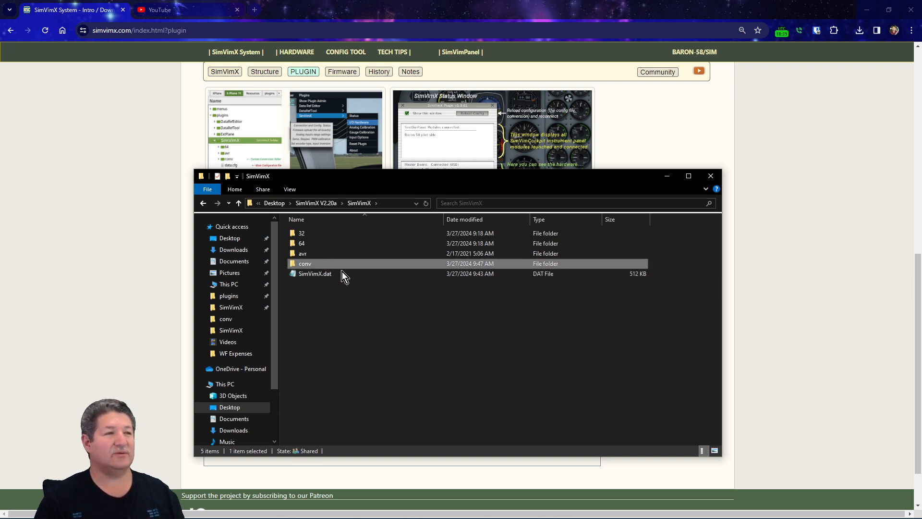
key(ctrl+a)
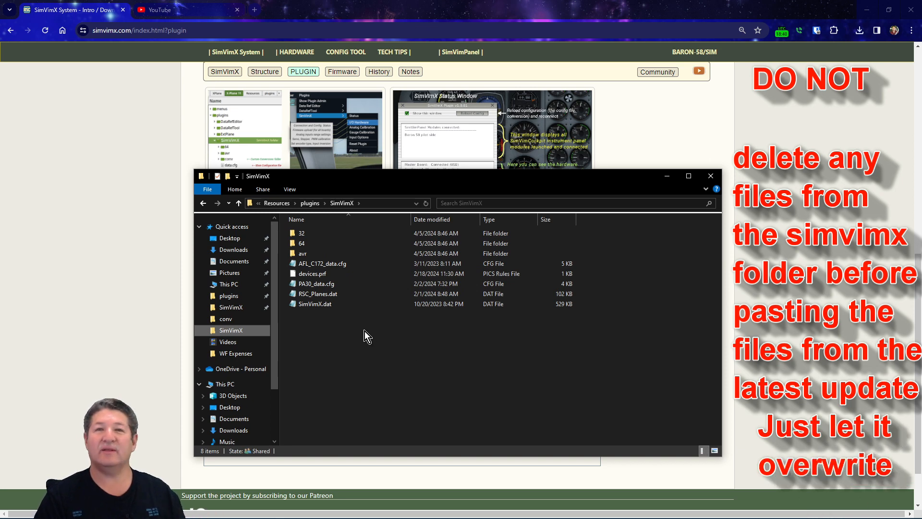
click(318, 293)
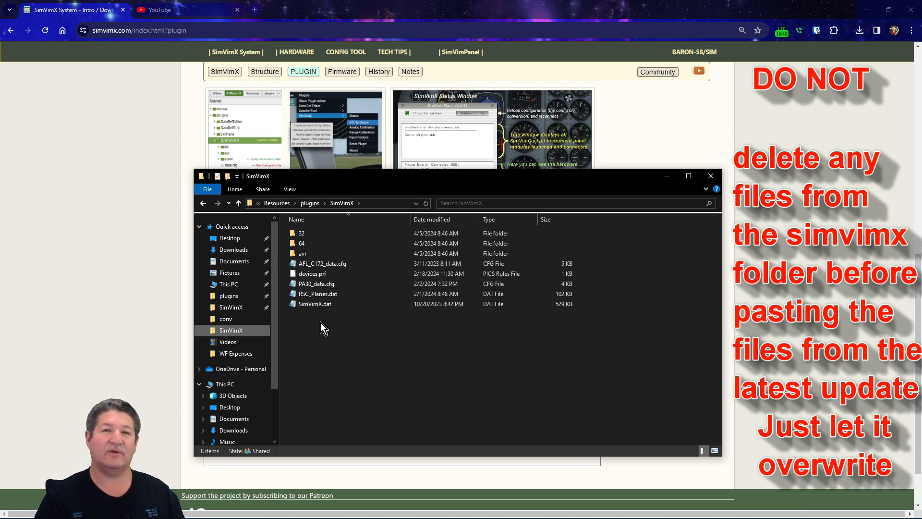
click(322, 263)
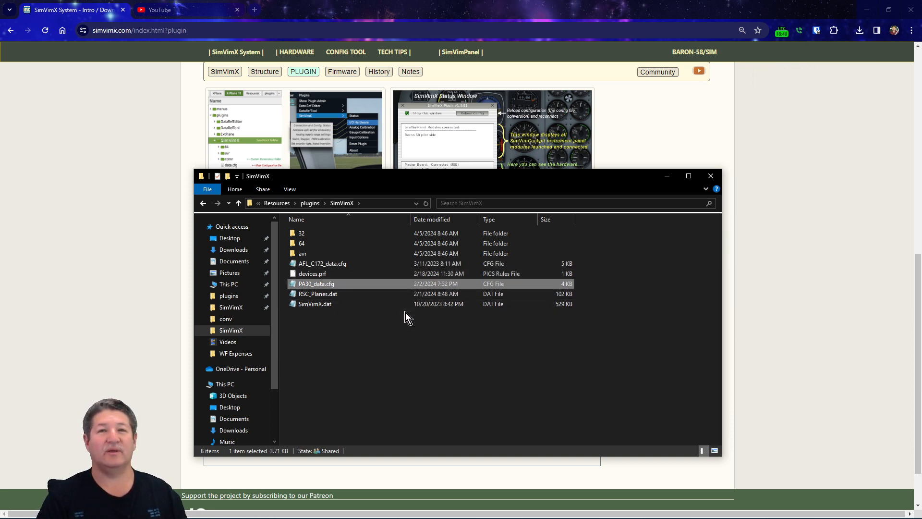
mouse_move(308, 304)
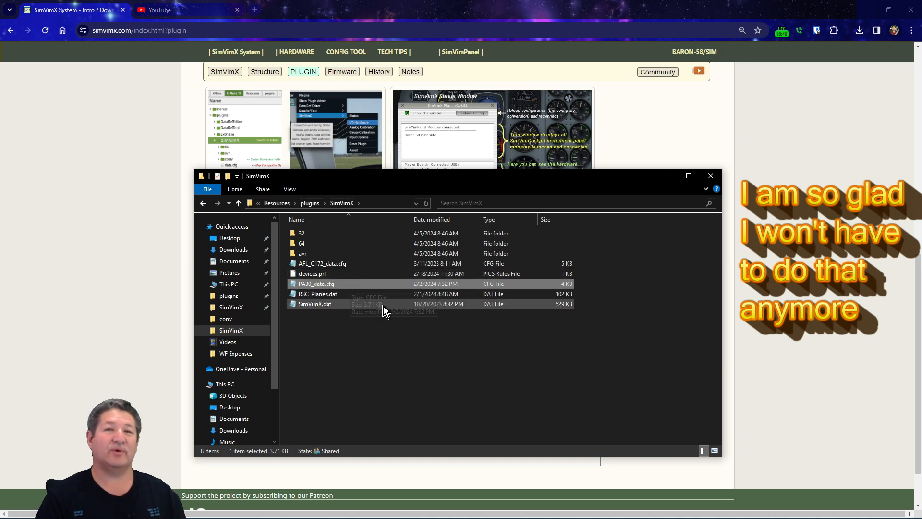
click(312, 273)
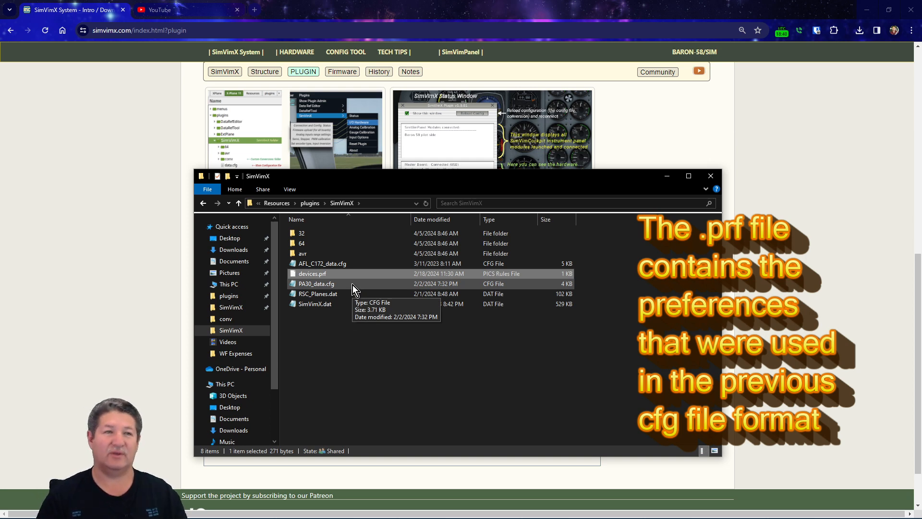
click(318, 293)
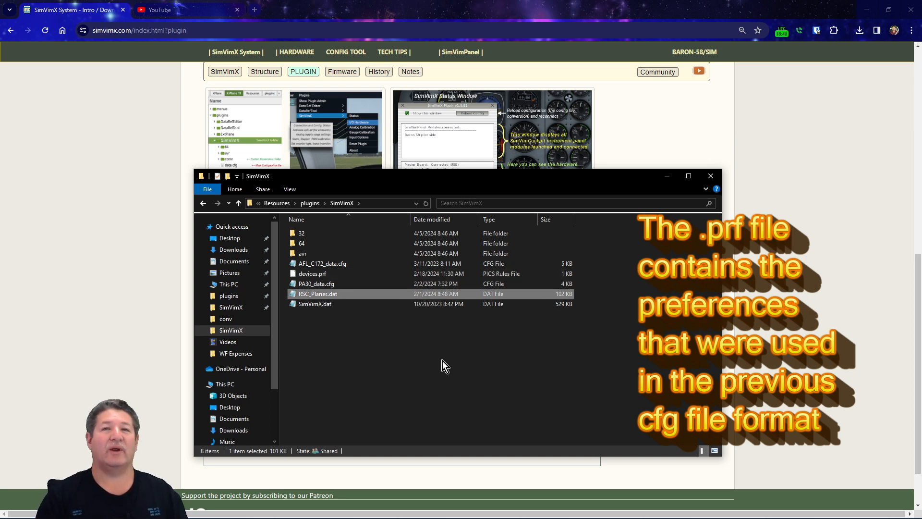
mouse_move(334, 304)
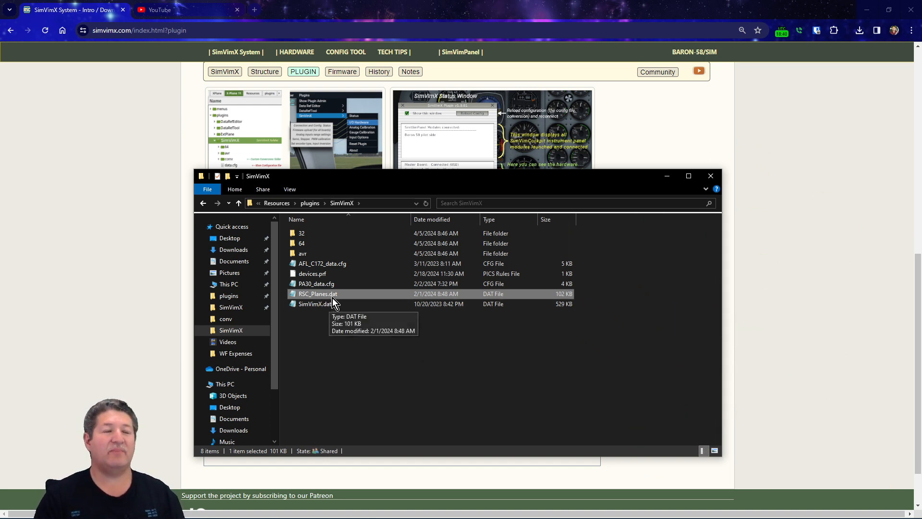
mouse_move(354, 301)
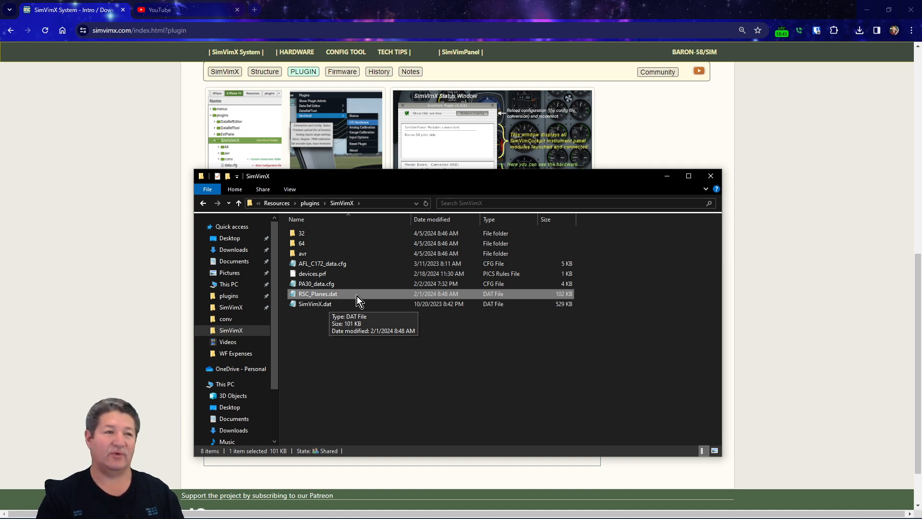
Step: Paste the v2.20a files into plugins/SimVimX, replacing same-named files, and select SimVimX.dat
right_click(397, 365)
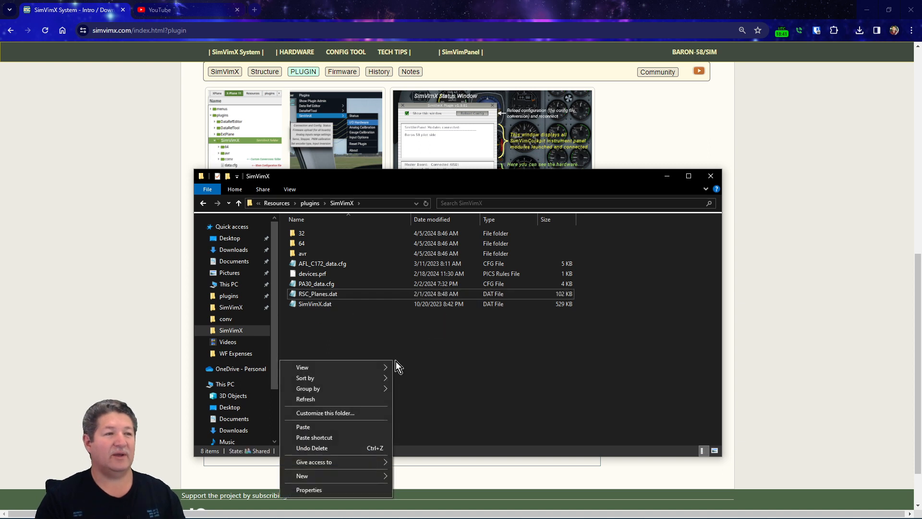
click(302, 426)
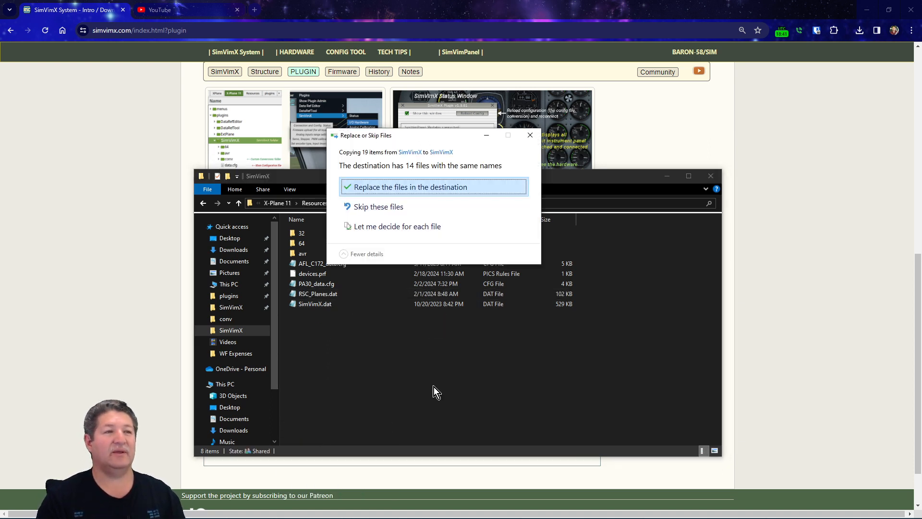
click(409, 186)
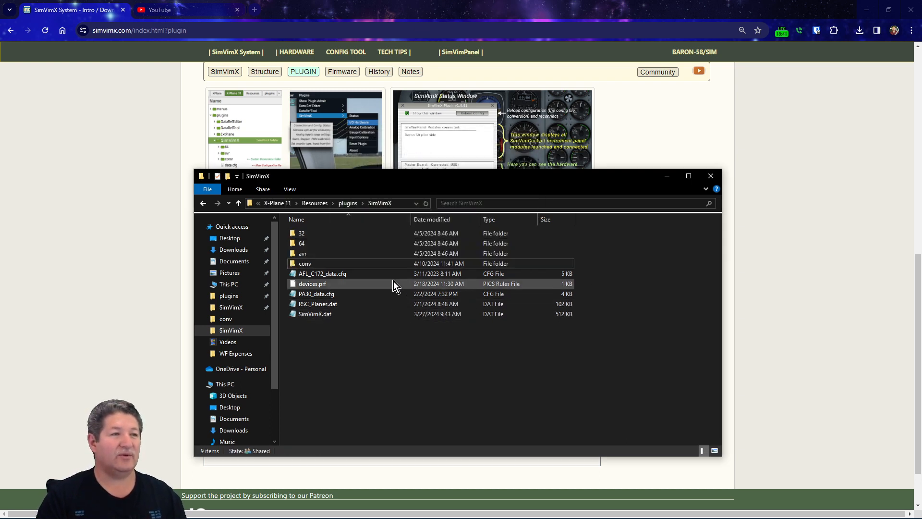
click(314, 314)
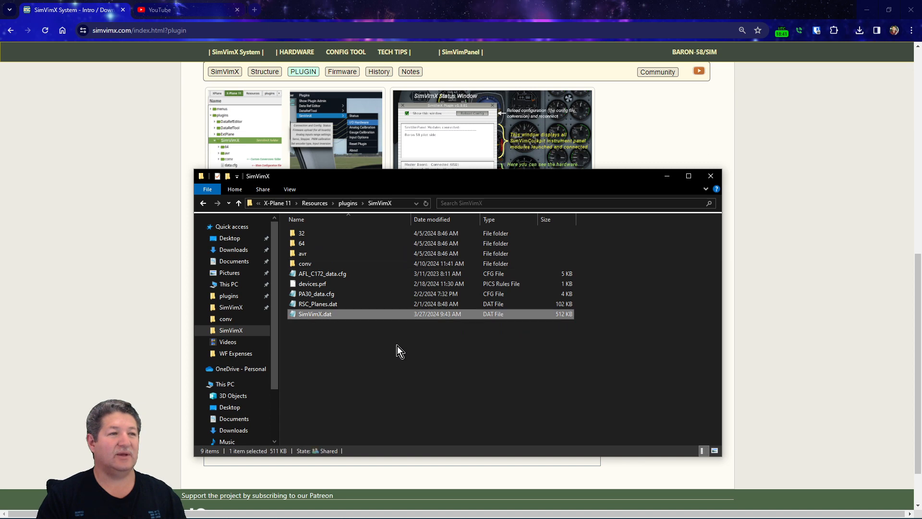
mouse_move(417, 323)
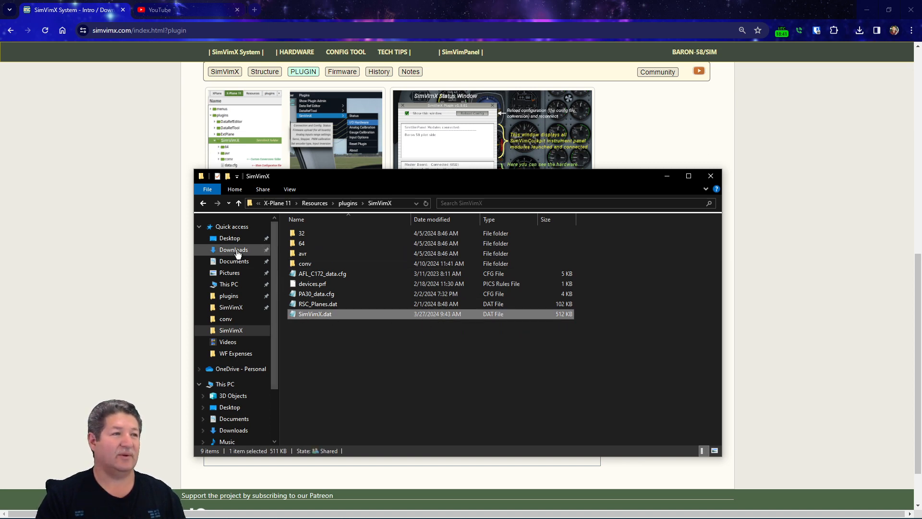
Step: Copy the Desktop's newer SimVimX.dat into plugins/SimVimX, replacing the existing file
click(230, 238)
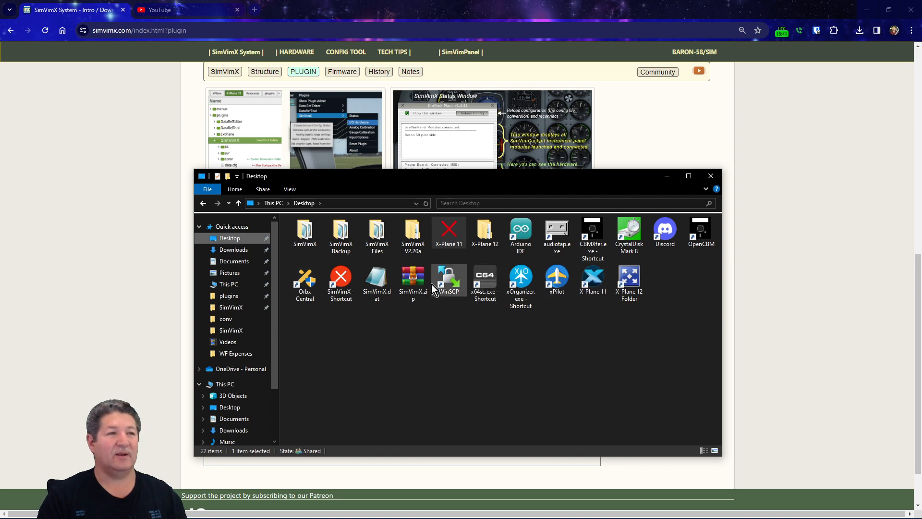
click(376, 279)
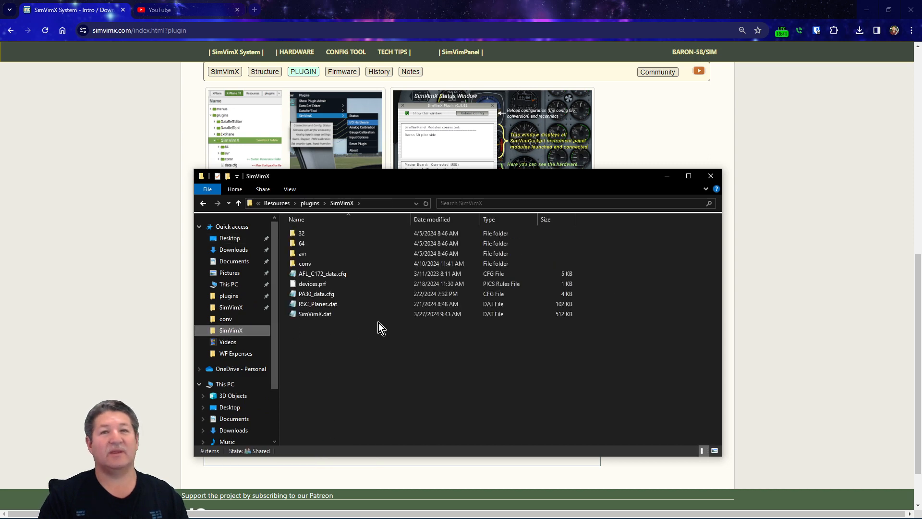
right_click(380, 327)
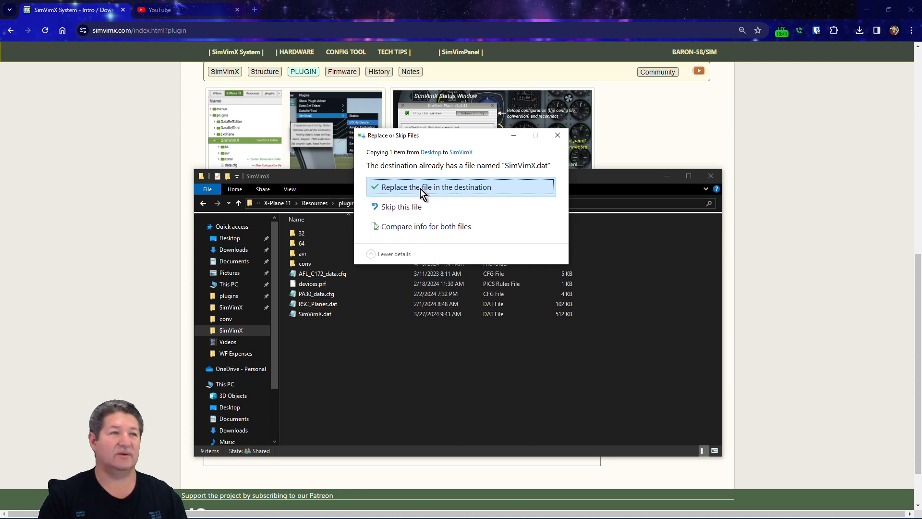
click(434, 186)
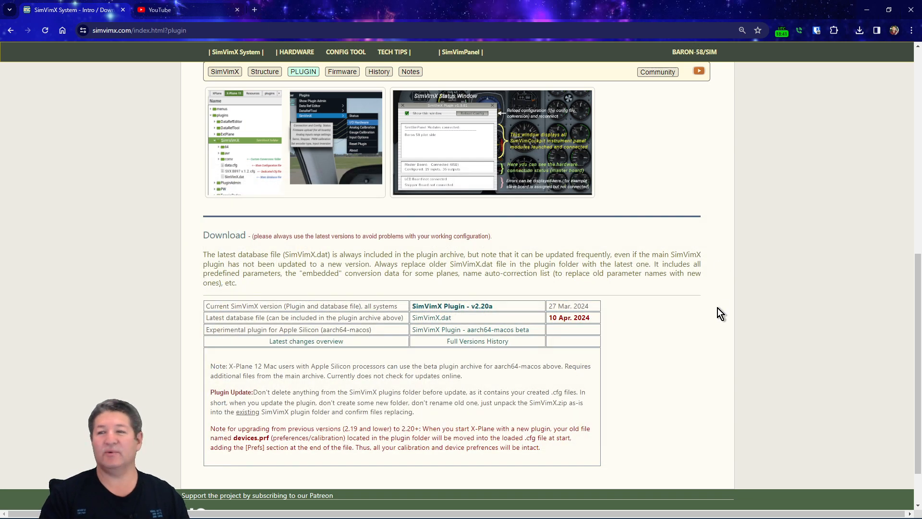
mouse_move(851, 312)
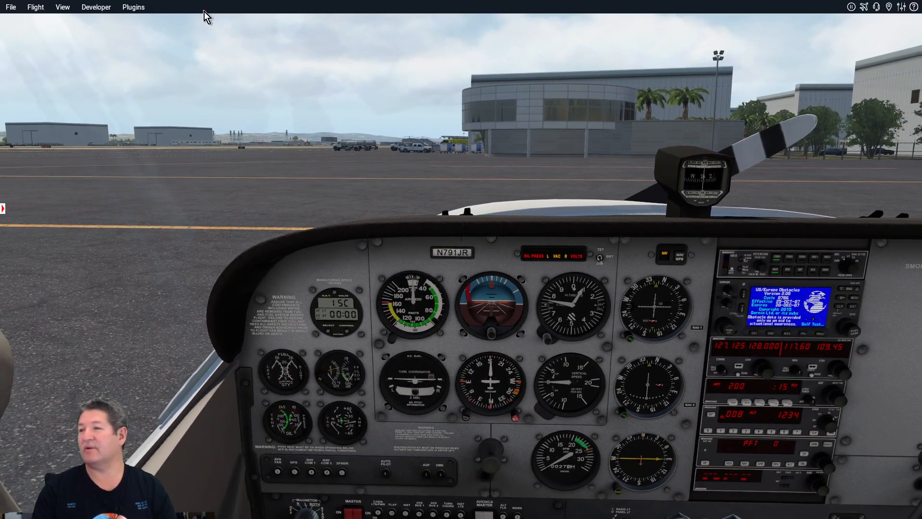
Step: Open the SimVimX Status window from X-Plane's Plugins menu
click(133, 6)
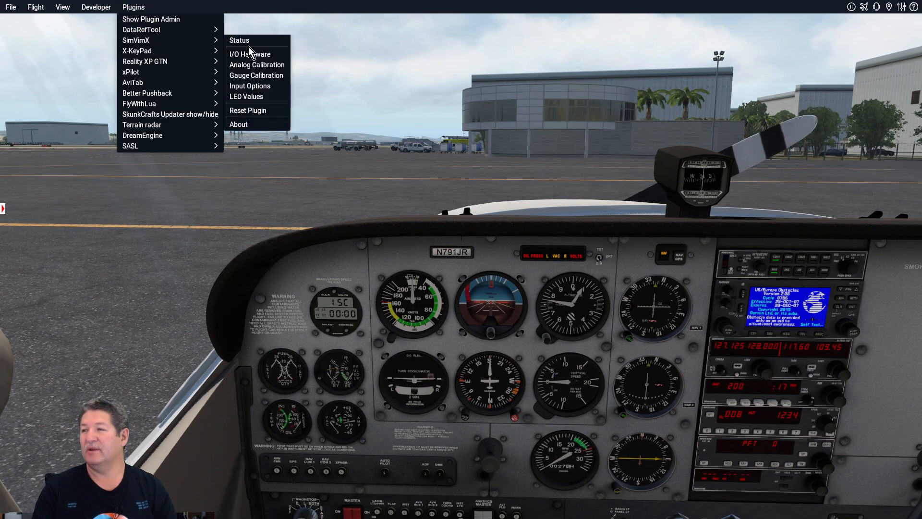
click(239, 40)
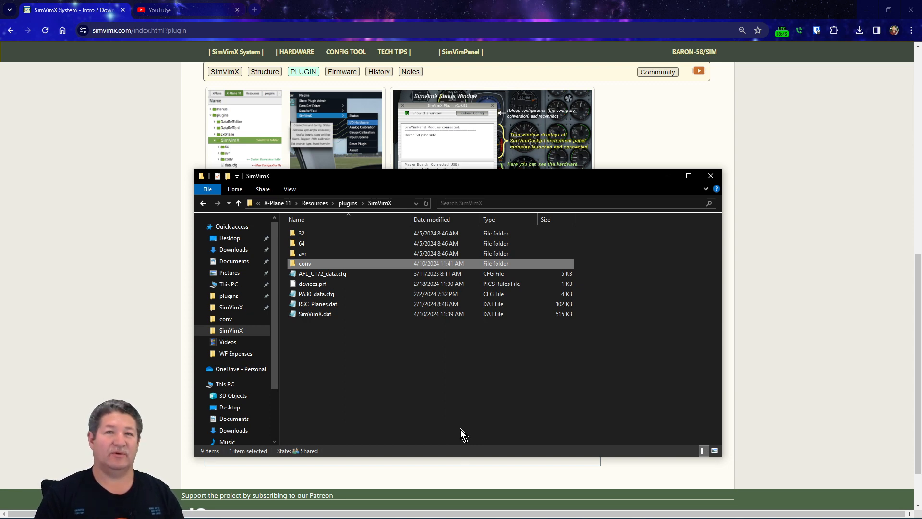
mouse_move(459, 434)
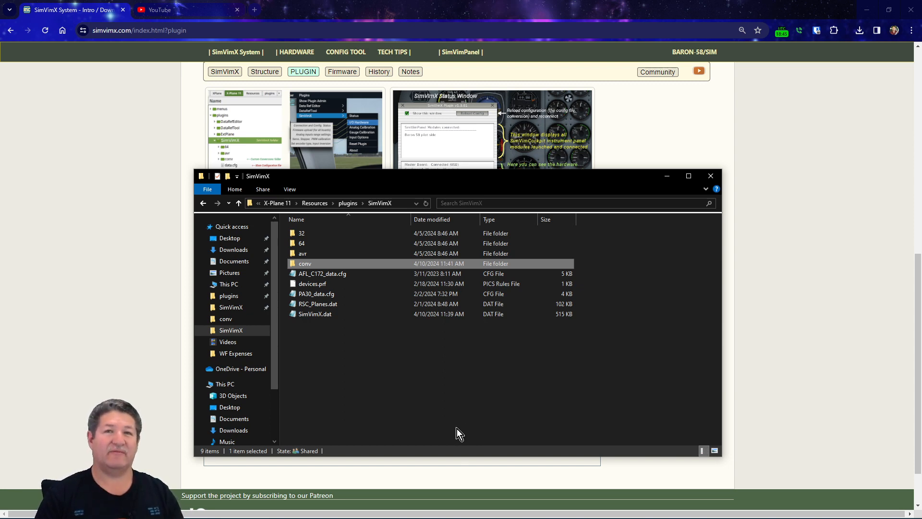
mouse_move(319, 271)
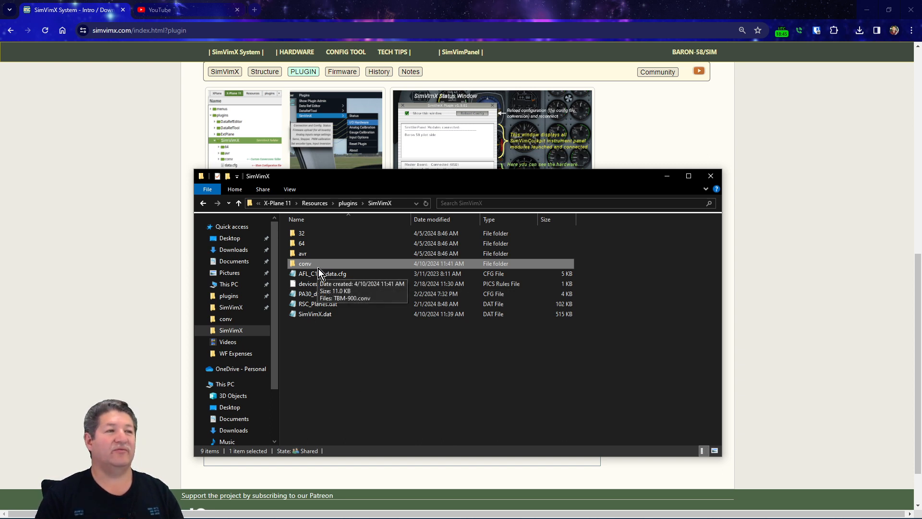
mouse_move(349, 277)
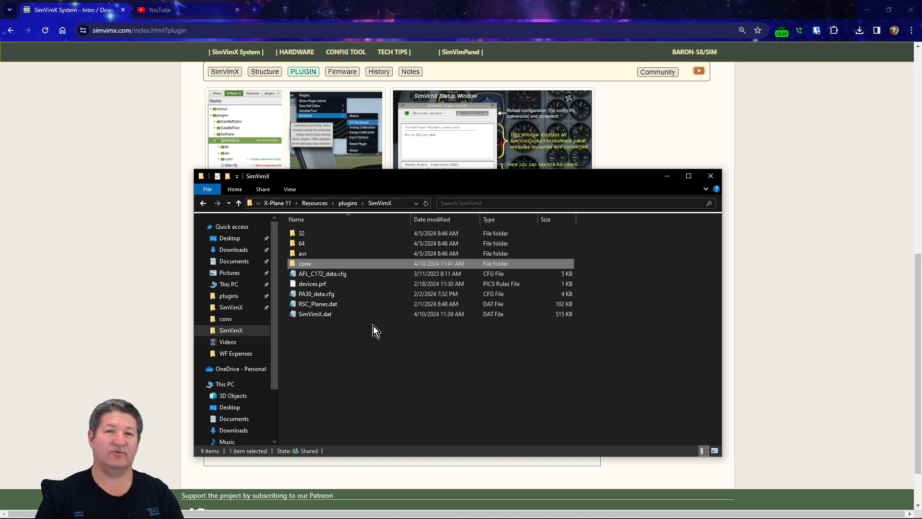
mouse_move(342, 294)
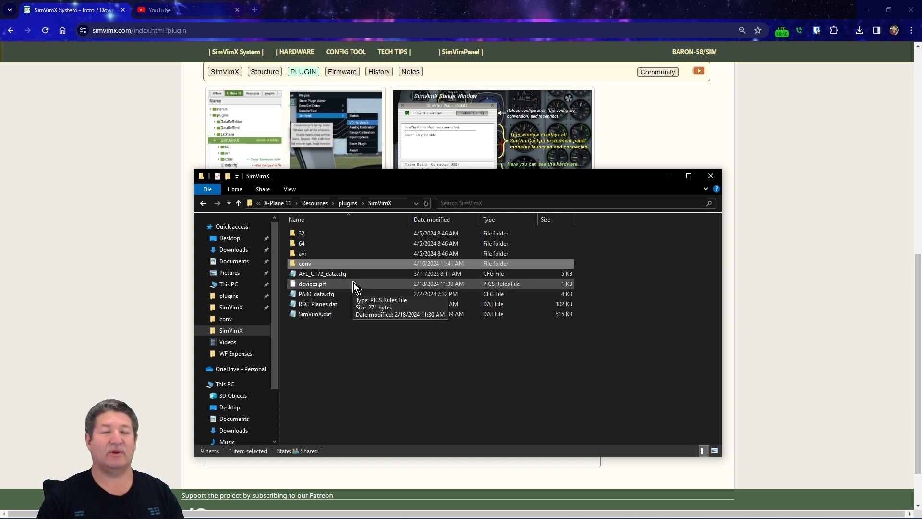
mouse_move(534, 393)
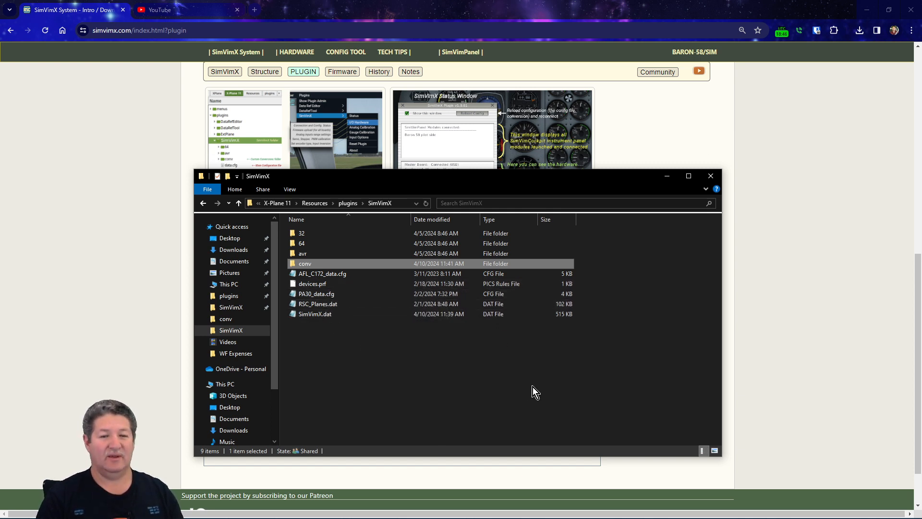